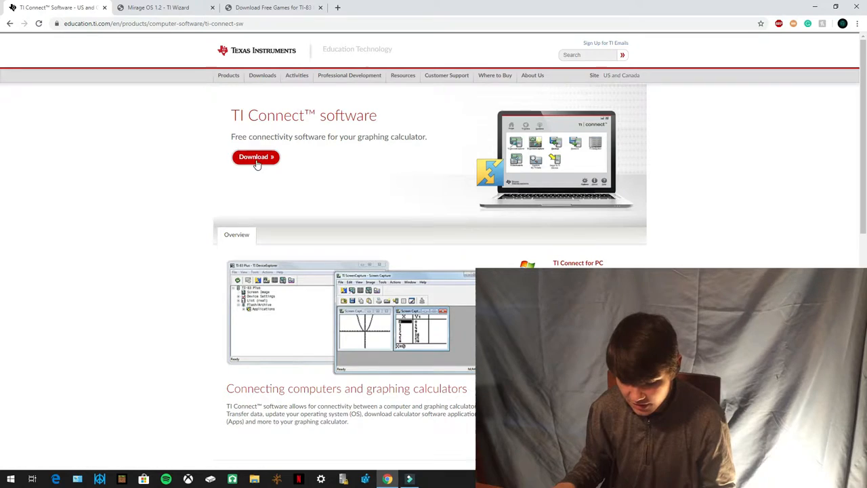
# Download 'TI Connect Software for Windows (English)' from the Texas Instruments page
pyautogui.click(254, 158)
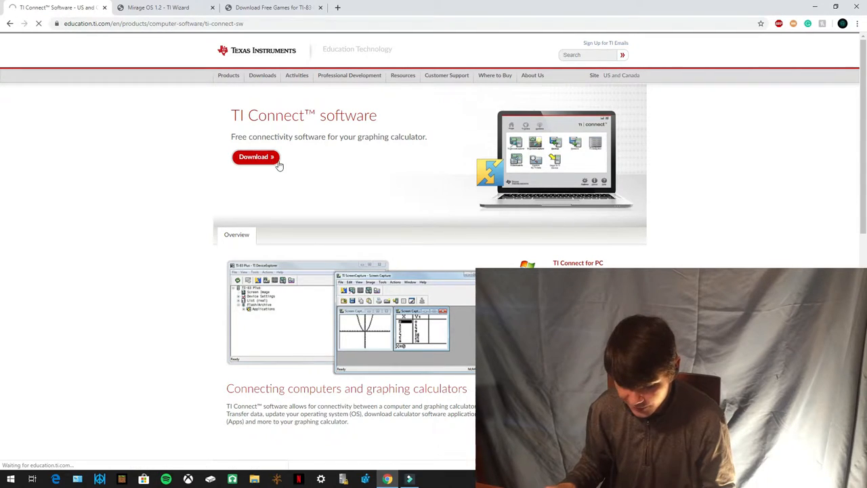
pyautogui.click(253, 157)
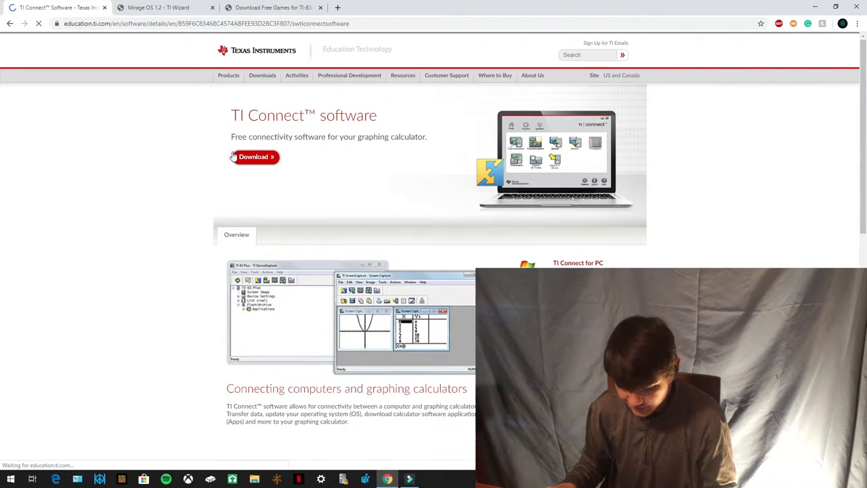
pyautogui.click(254, 157)
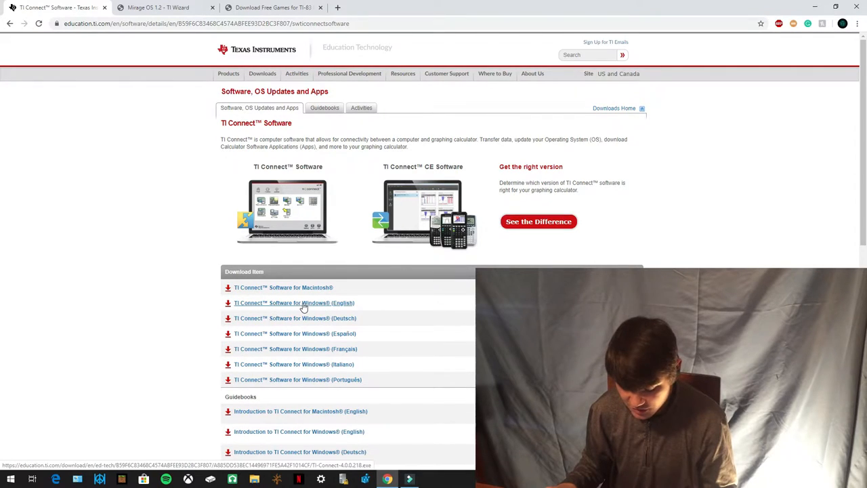
pyautogui.click(294, 303)
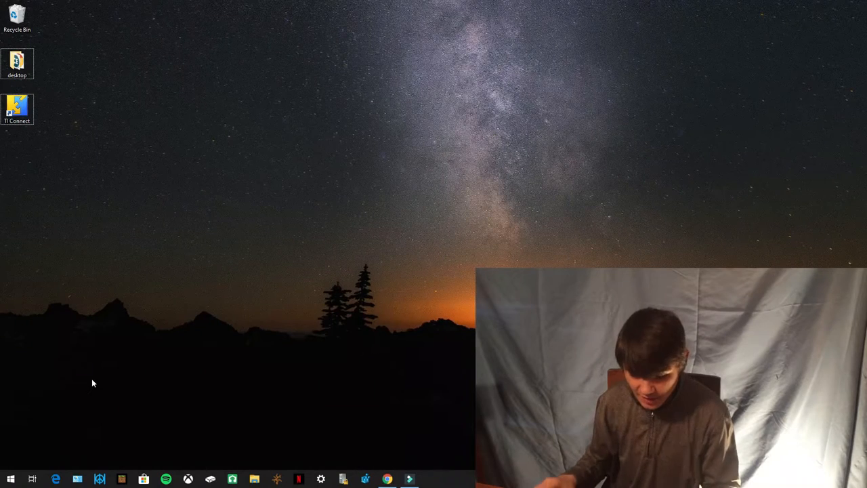
# Select the TI Connect shortcut on the desktop
pyautogui.click(16, 111)
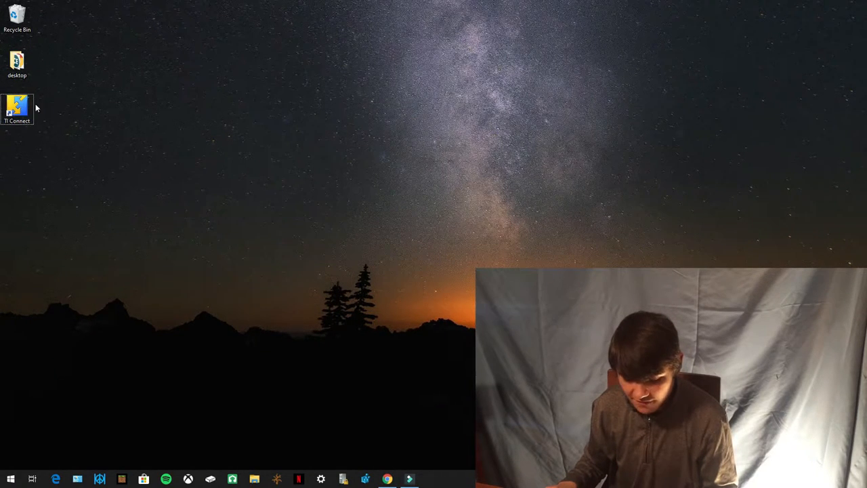
pyautogui.moveTo(341, 286)
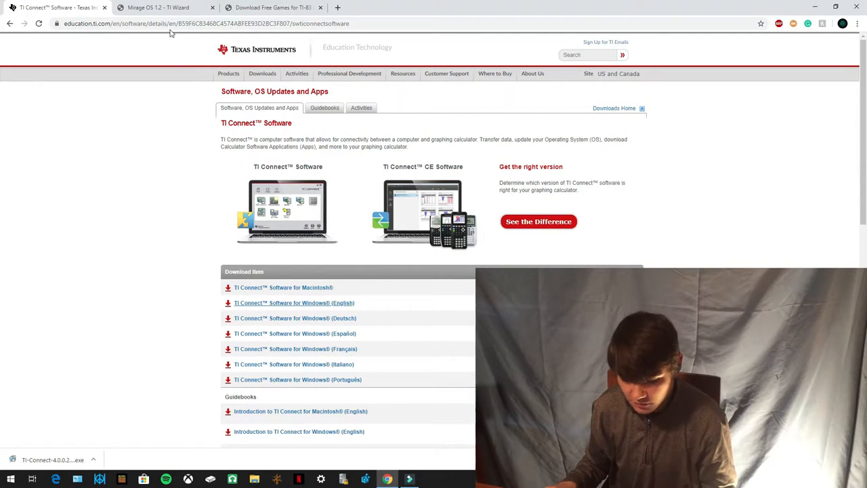
# Download Mirage OS 1.2 for TI-83+/TI-84+ from TI Wizard and go to the free games page
pyautogui.click(160, 8)
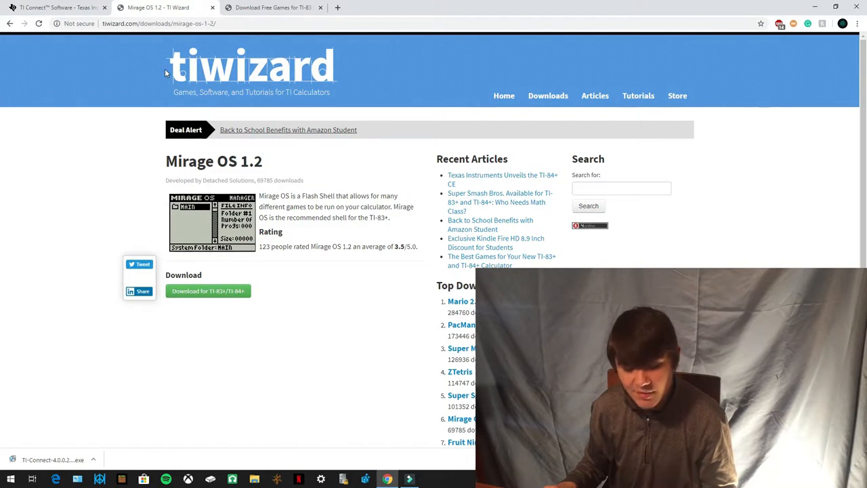
pyautogui.moveTo(124, 84)
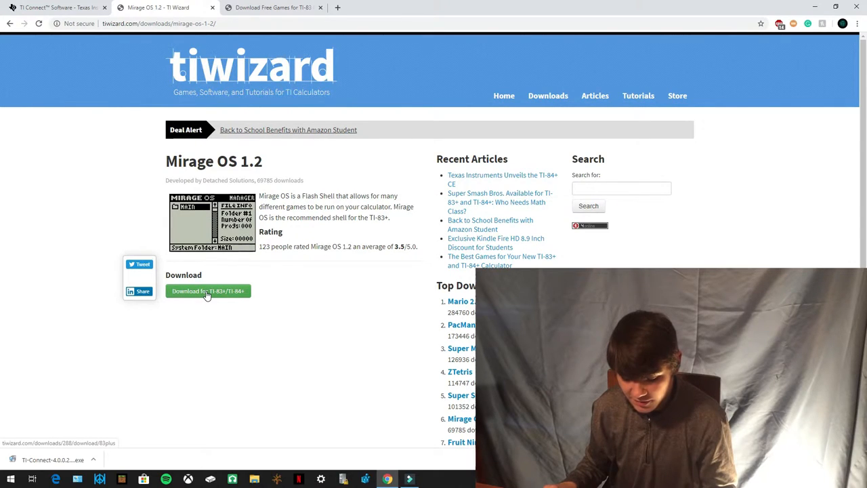
pyautogui.click(208, 290)
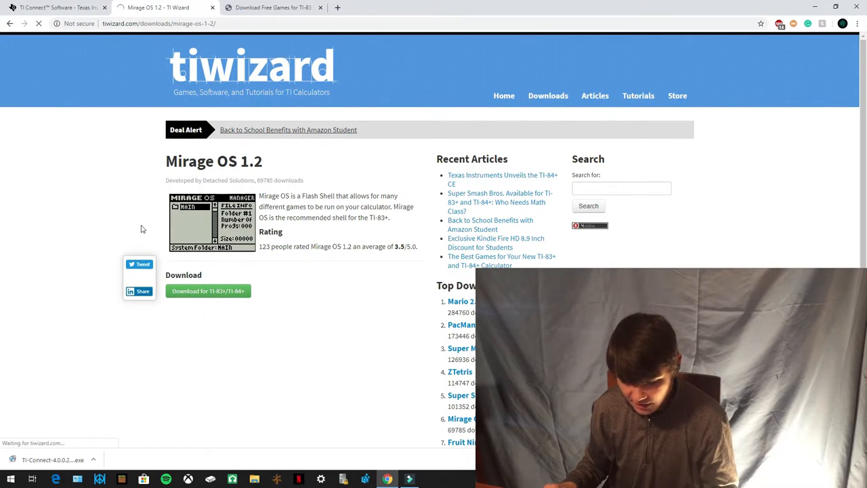
pyautogui.click(208, 290)
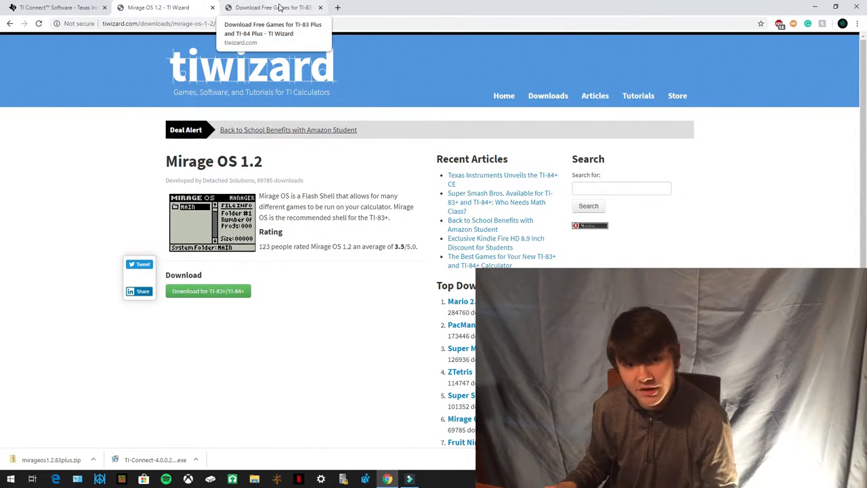
pyautogui.click(274, 8)
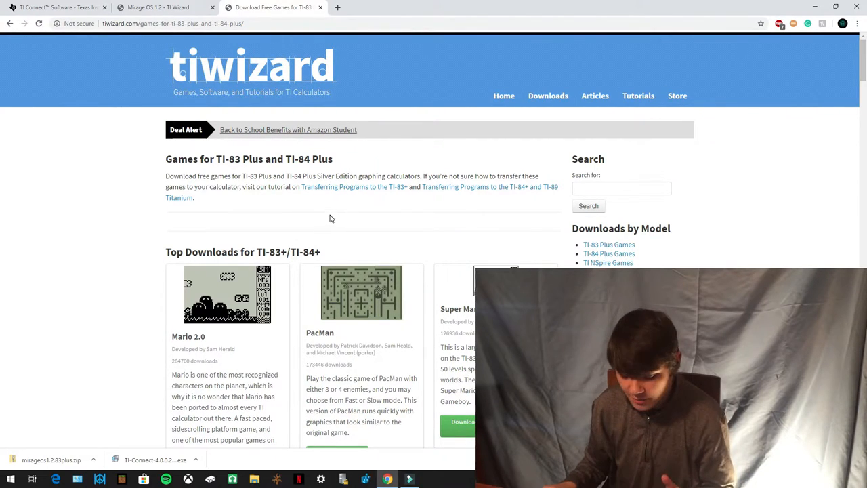
# Download PacMan for the TI-83+/TI-84+ from its game page
pyautogui.scroll(-3)
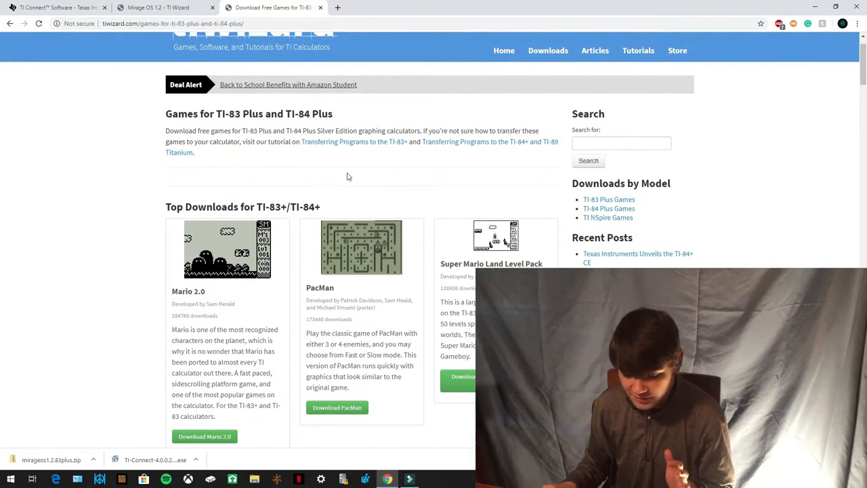
pyautogui.moveTo(329, 447)
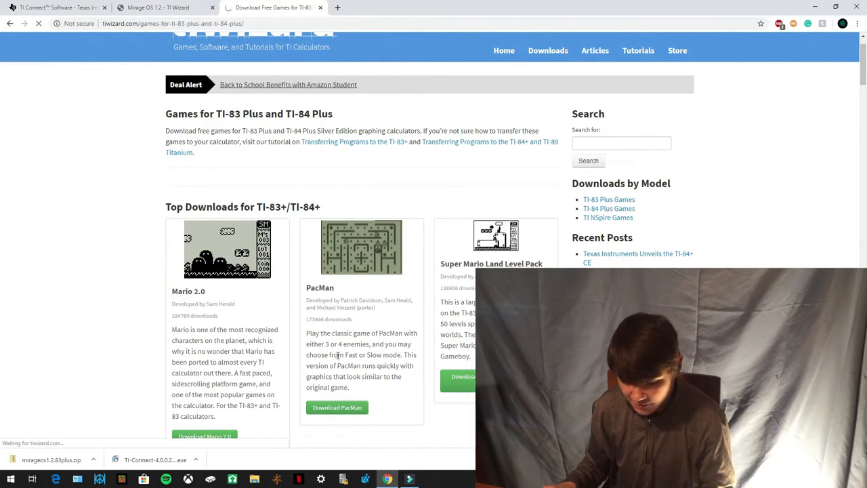
pyautogui.click(336, 407)
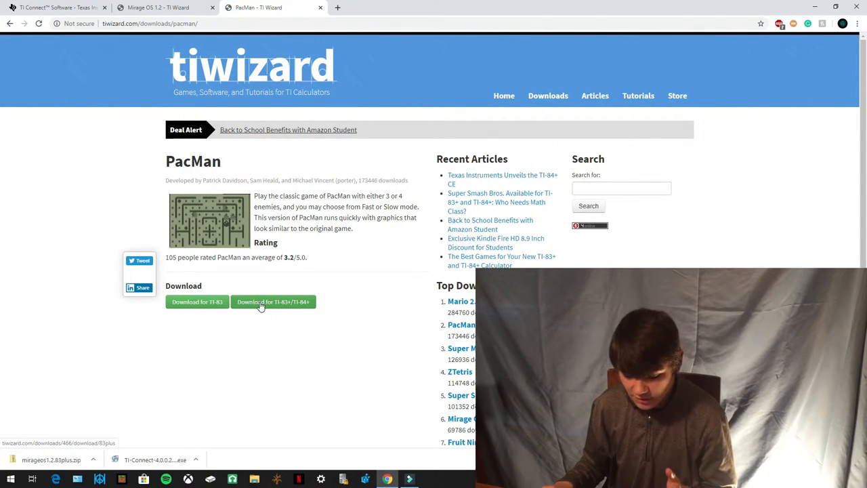
pyautogui.click(274, 301)
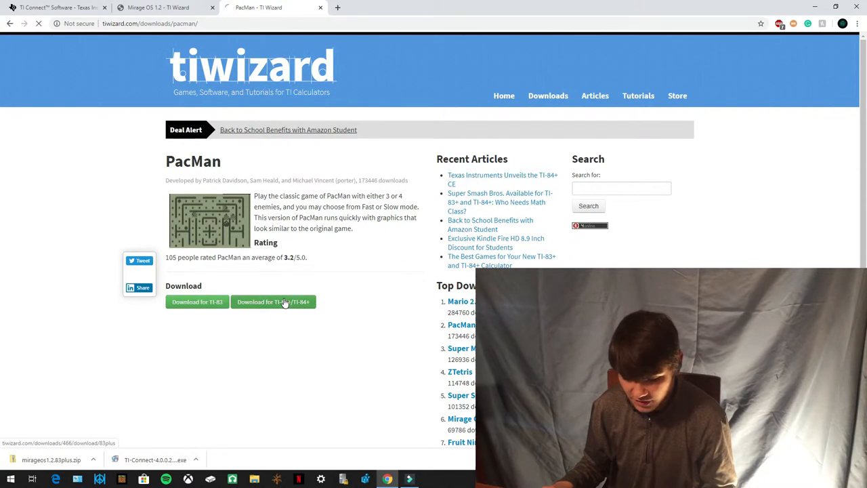
pyautogui.click(273, 300)
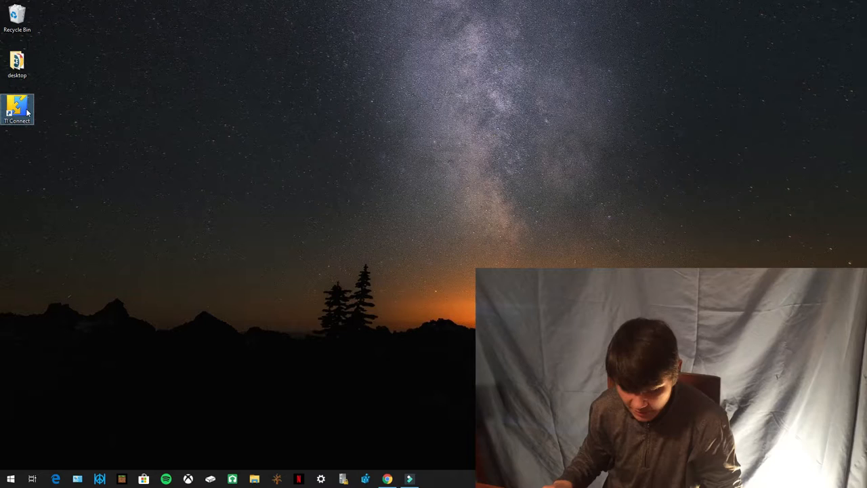
# Launch TI Connect from the desktop and open the Send To TI Device window
pyautogui.doubleClick(16, 108)
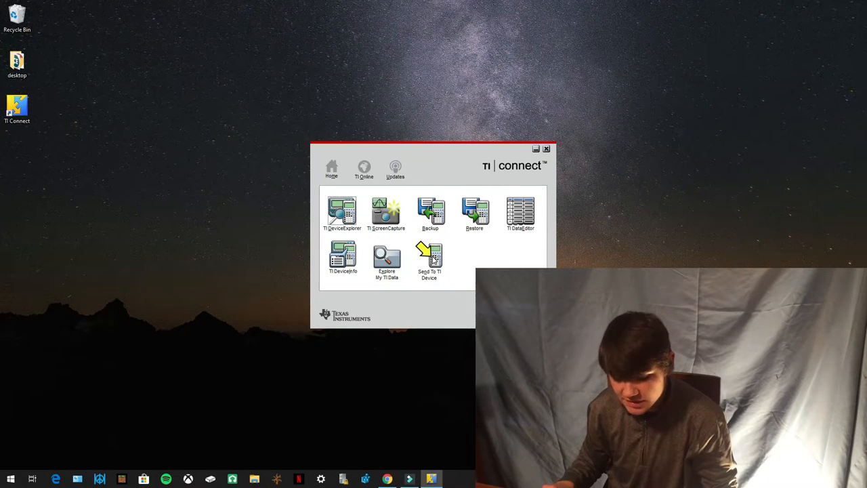
pyautogui.click(429, 260)
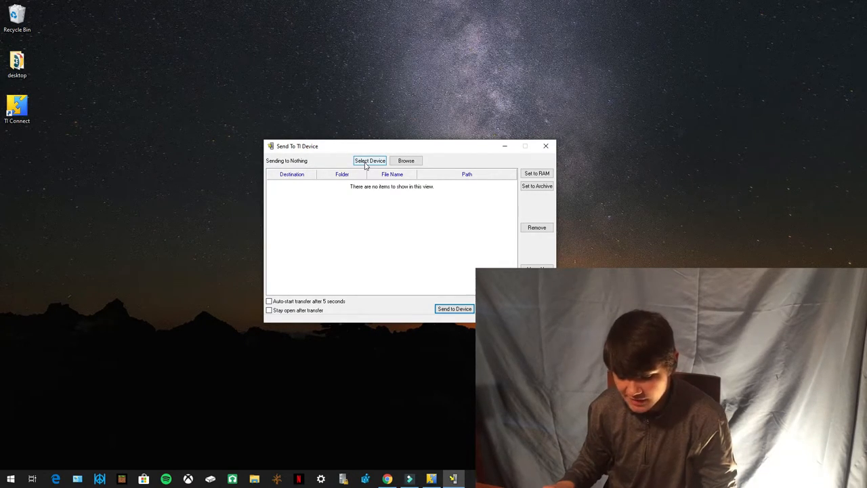
# Select the TI-84 Plus Silver Edition found on USB as the target device
pyautogui.click(369, 160)
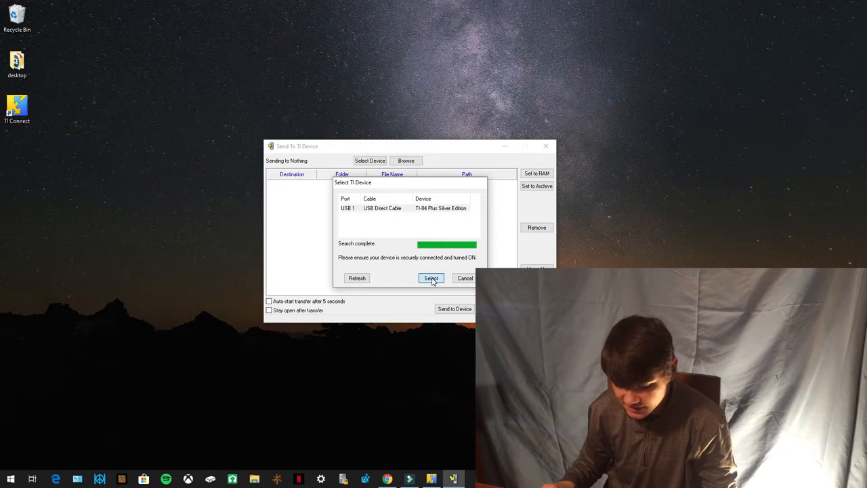
pyautogui.click(431, 278)
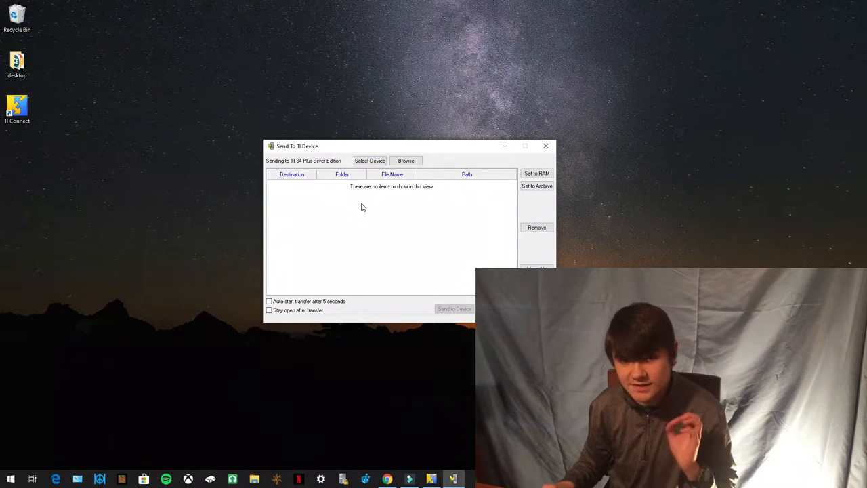
pyautogui.moveTo(405, 192)
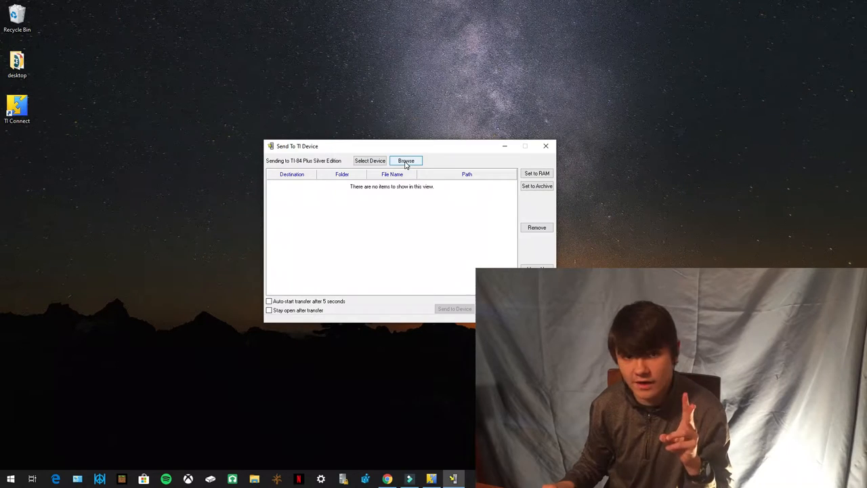
# Browse to Downloads and select the pacman83plus and mirageos files to send
pyautogui.click(407, 160)
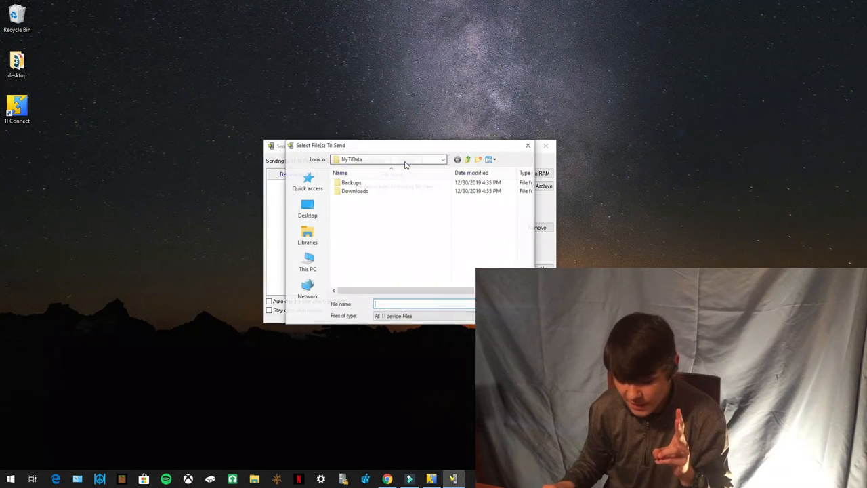
pyautogui.click(306, 262)
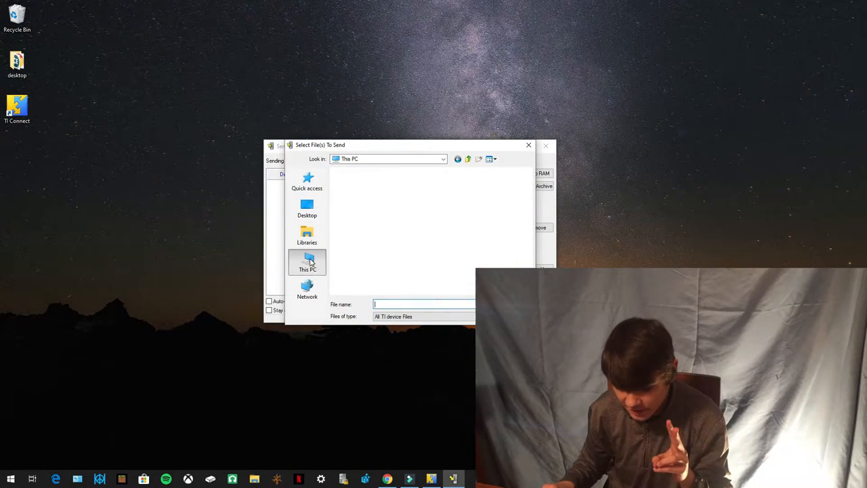
pyautogui.doubleClick(306, 264)
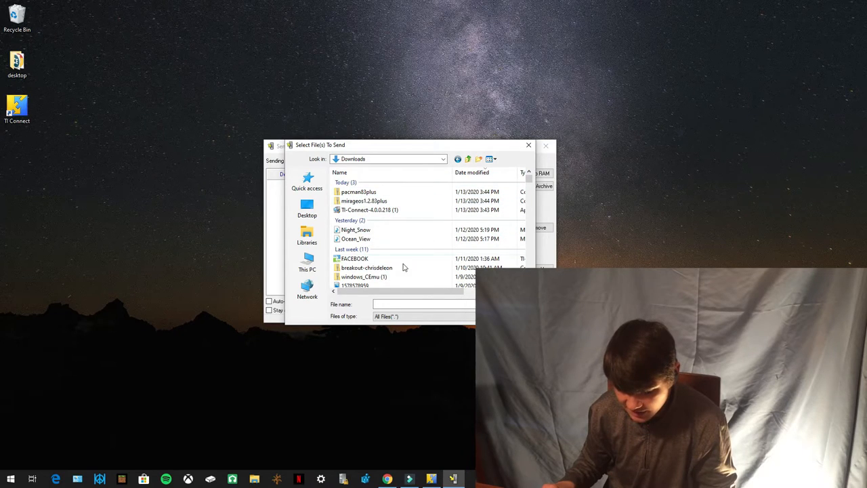
pyautogui.click(358, 193)
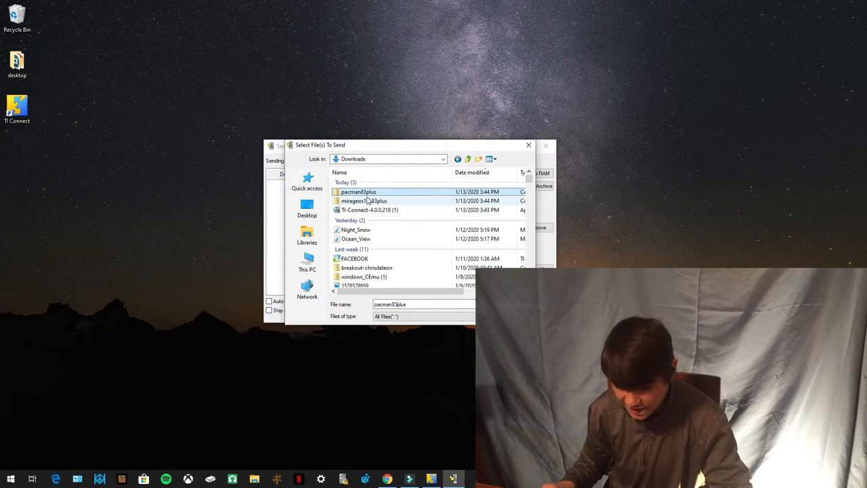
pyautogui.click(363, 200)
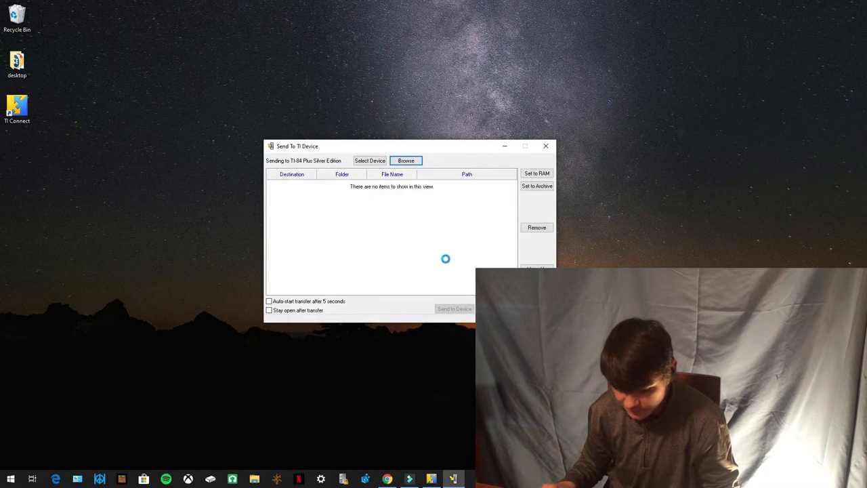
# Load the selected files so PACMAN99 and MIRAGEOS are queued for the Archive
pyautogui.click(407, 160)
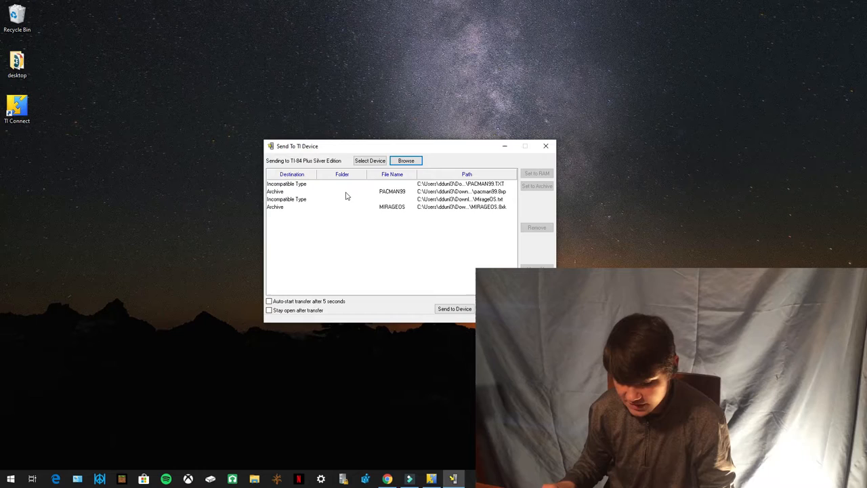
pyautogui.click(392, 191)
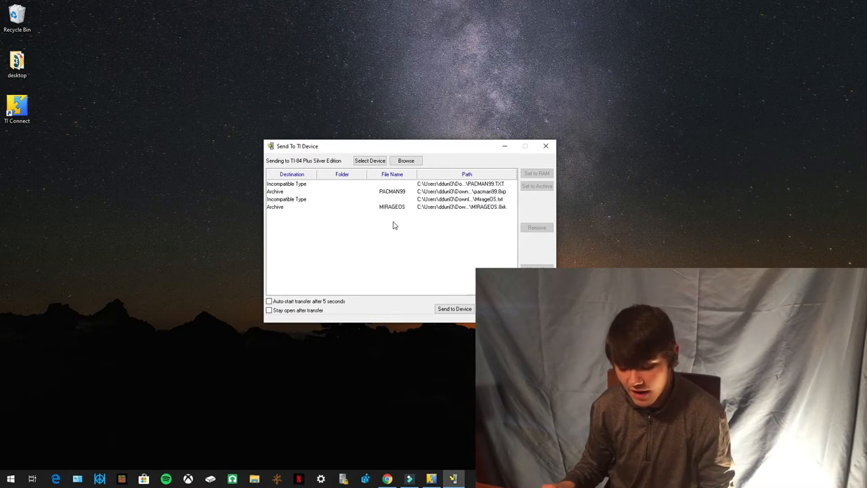
pyautogui.moveTo(392, 230)
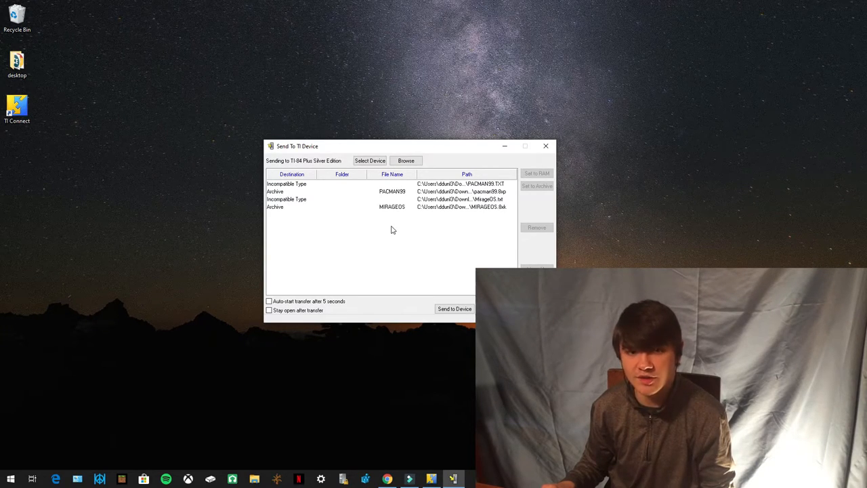
pyautogui.moveTo(338, 214)
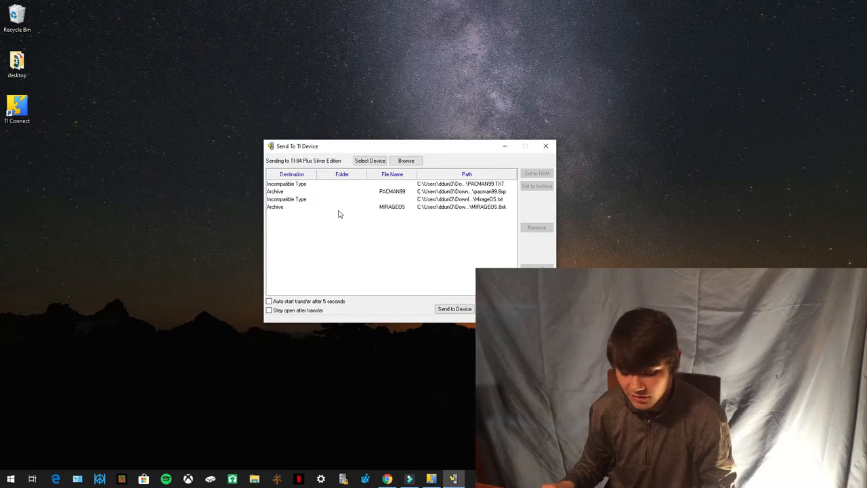
pyautogui.moveTo(404, 230)
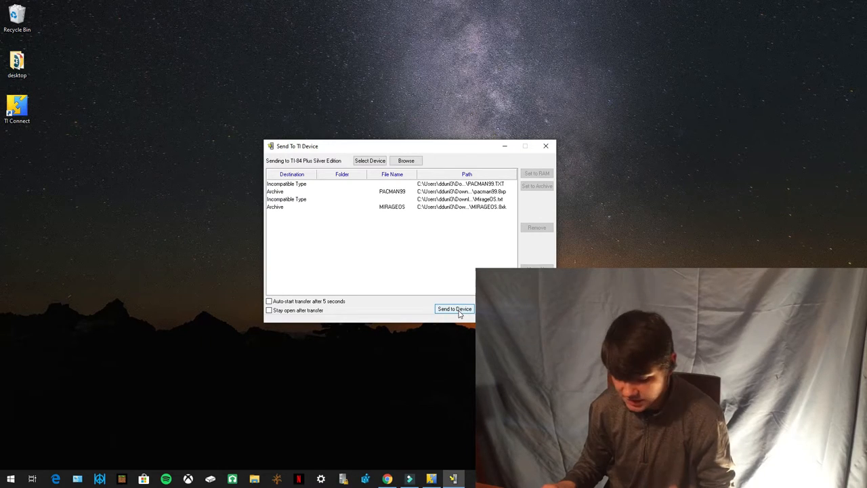
# Send the queued files to the TI-84 Plus Silver Edition
pyautogui.click(454, 309)
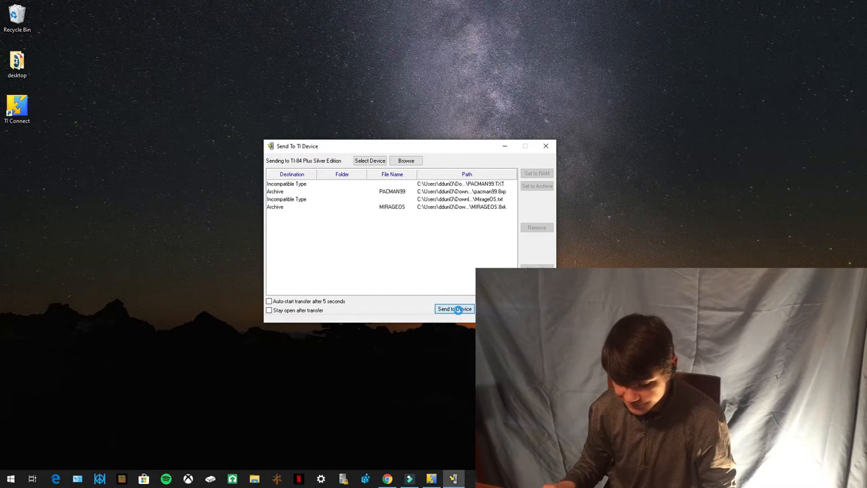
pyautogui.click(455, 309)
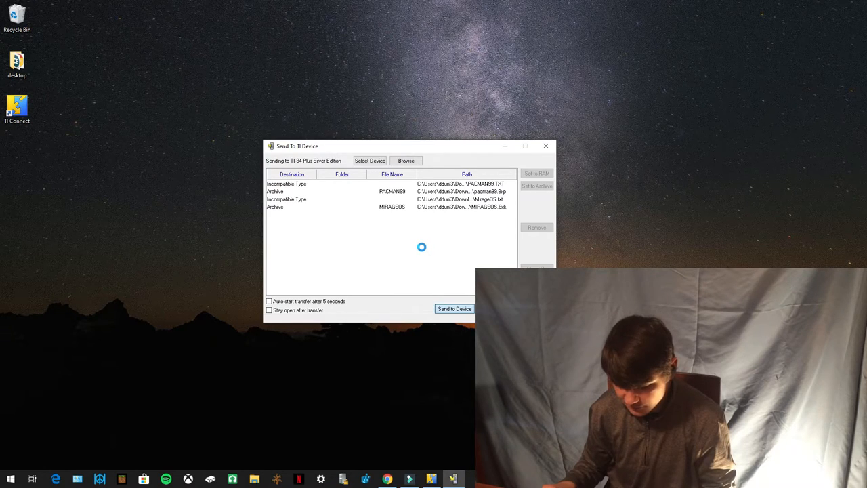
pyautogui.click(454, 309)
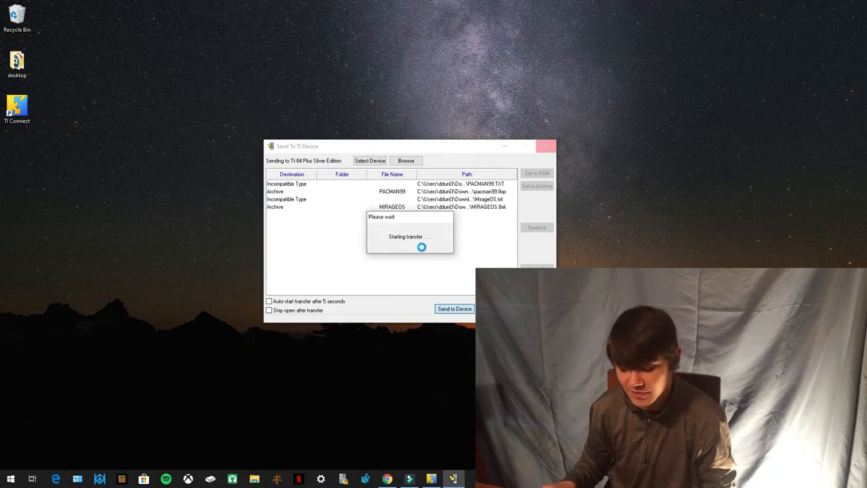